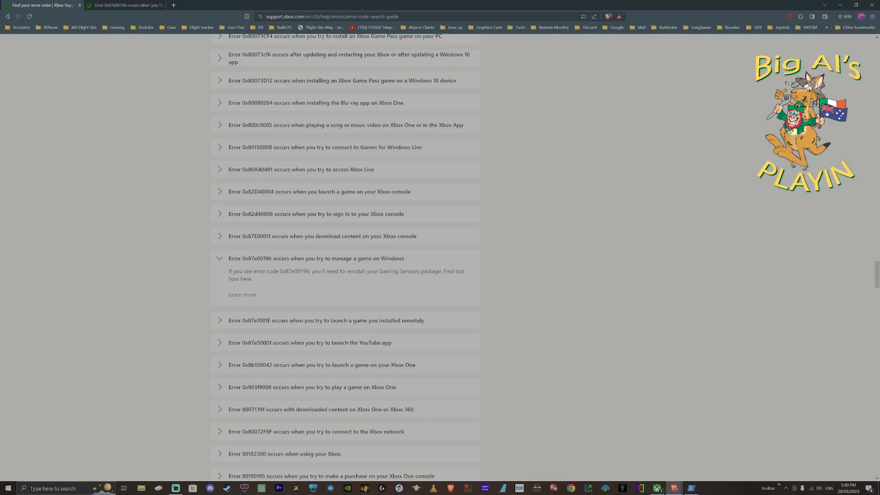
{"action": "mouse_move", "coordinate": [490, 297]}
{"action": "type", "text": "powersh"}
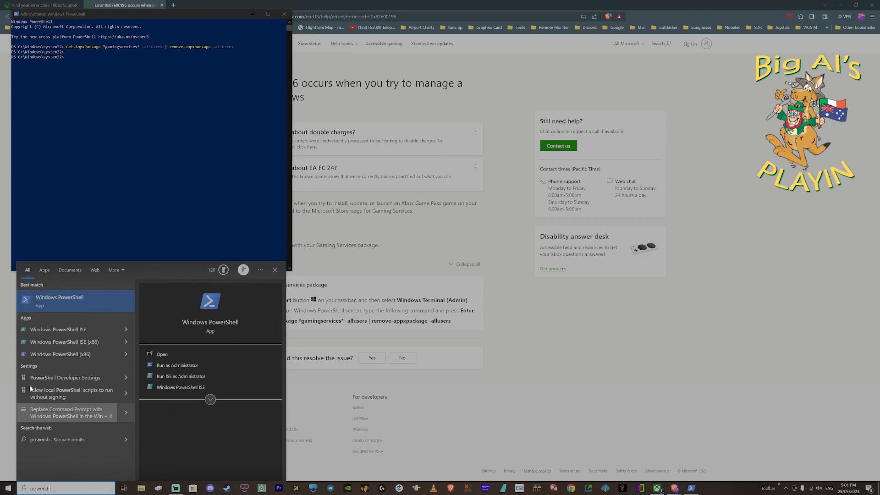
- Paste and run the Get-AppxPackage gamingservices removal command for all users in admin PowerShell
{"action": "right_click", "coordinate": [59, 300]}
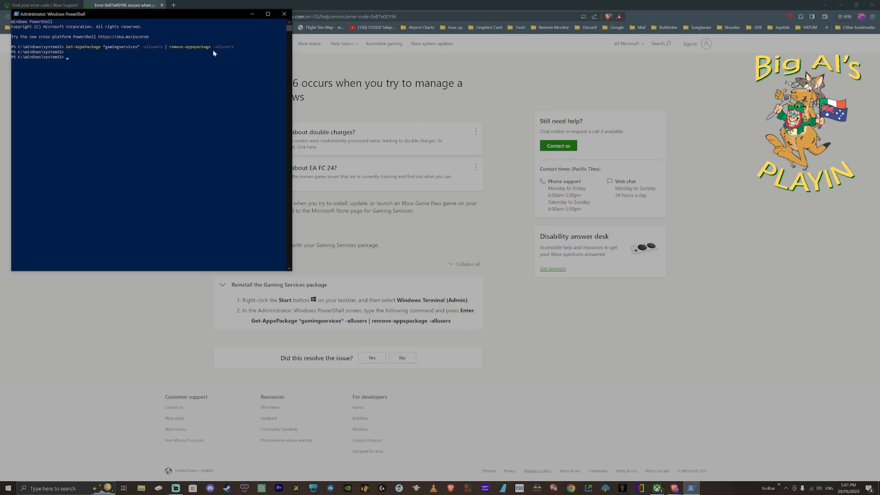
{"action": "mouse_move", "coordinate": [171, 53]}
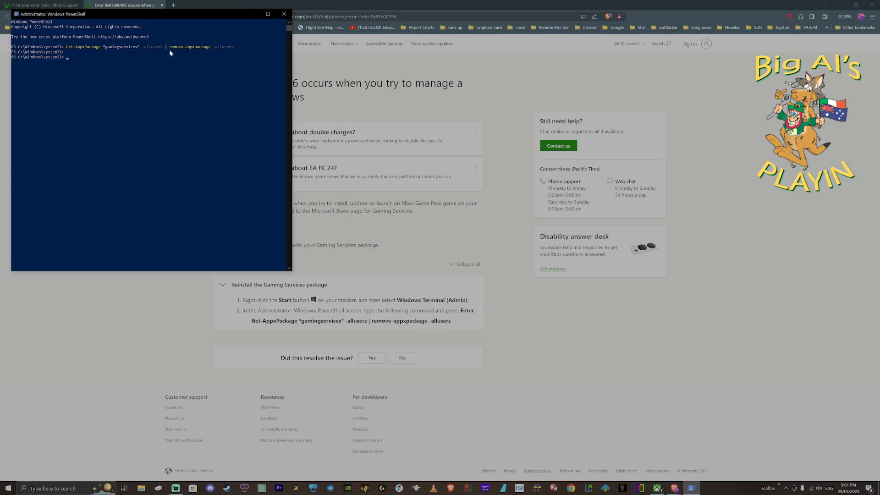